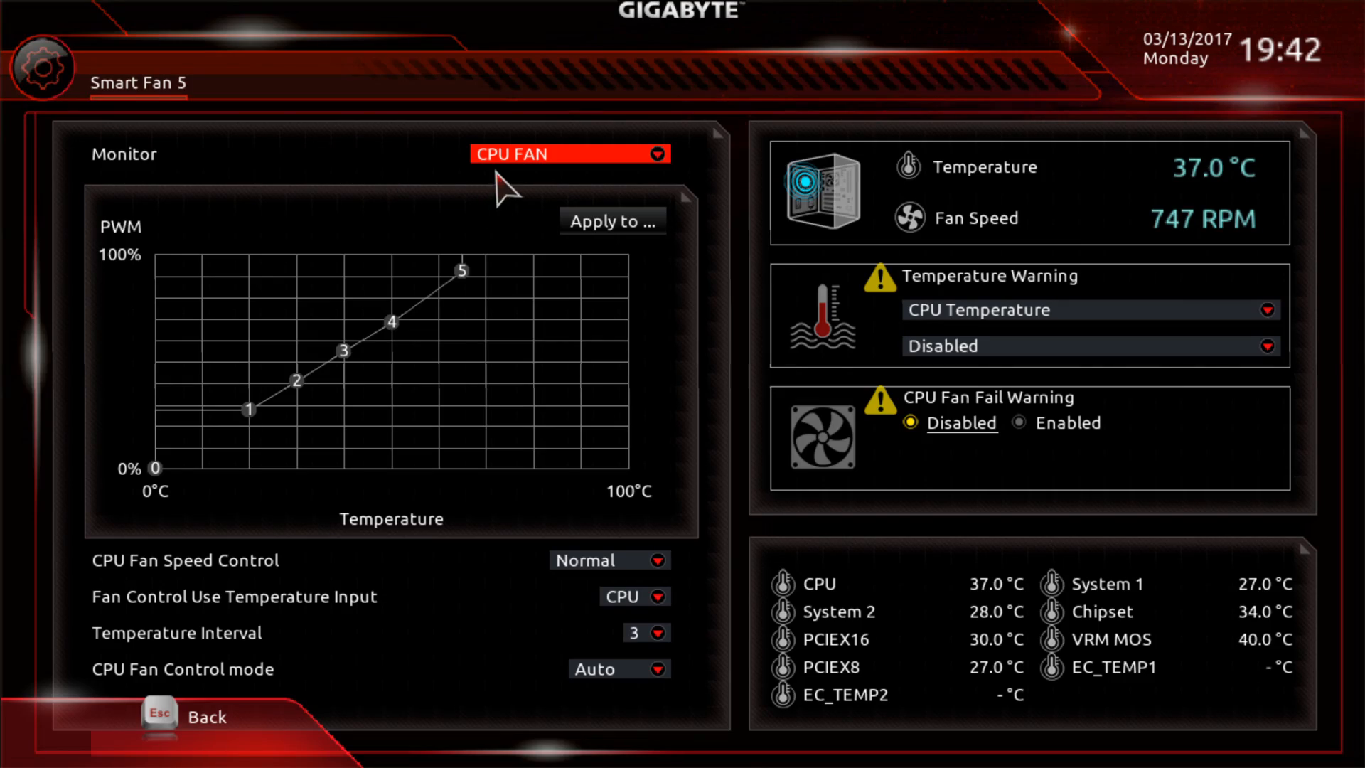
Step: Choose a fan from the Smart Fan 5 Monitor list (CPU FAN / System FAN options)
left_click(571, 153)
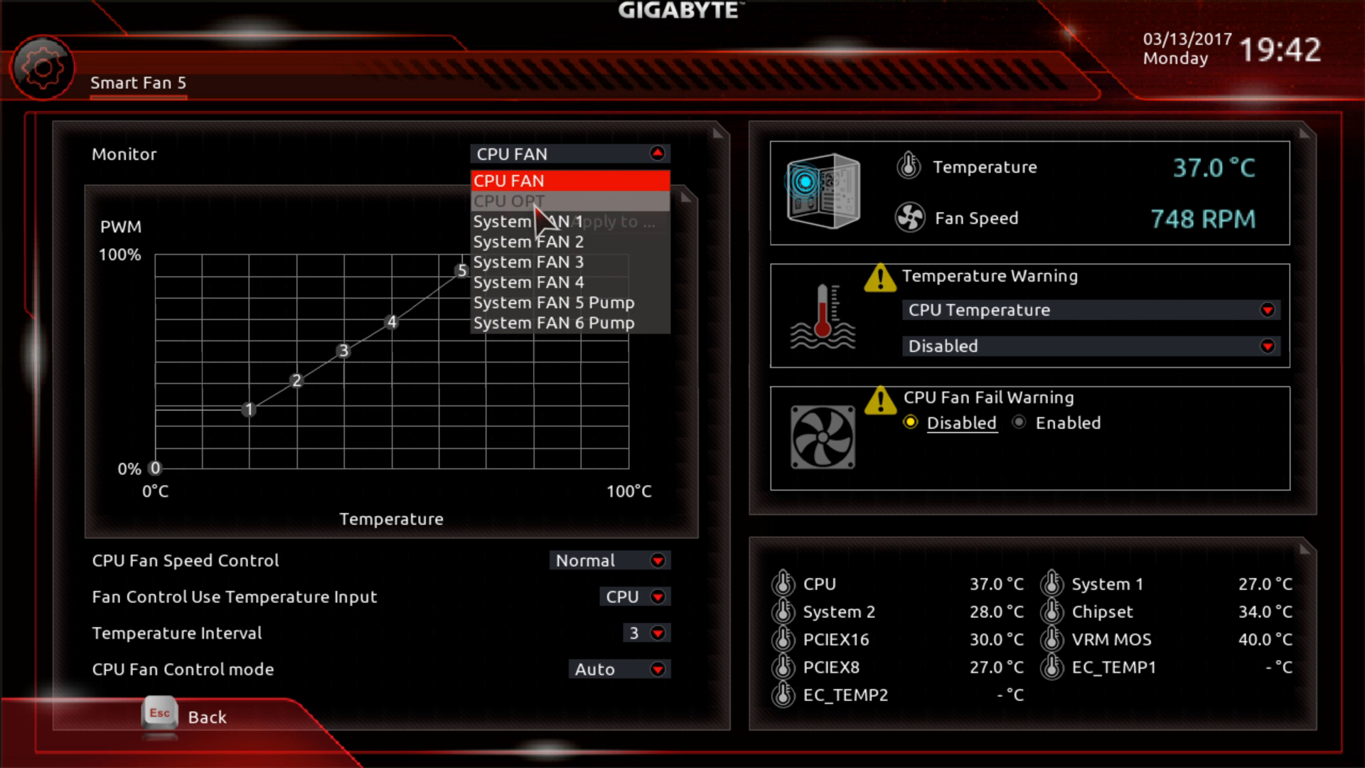
left_click(553, 301)
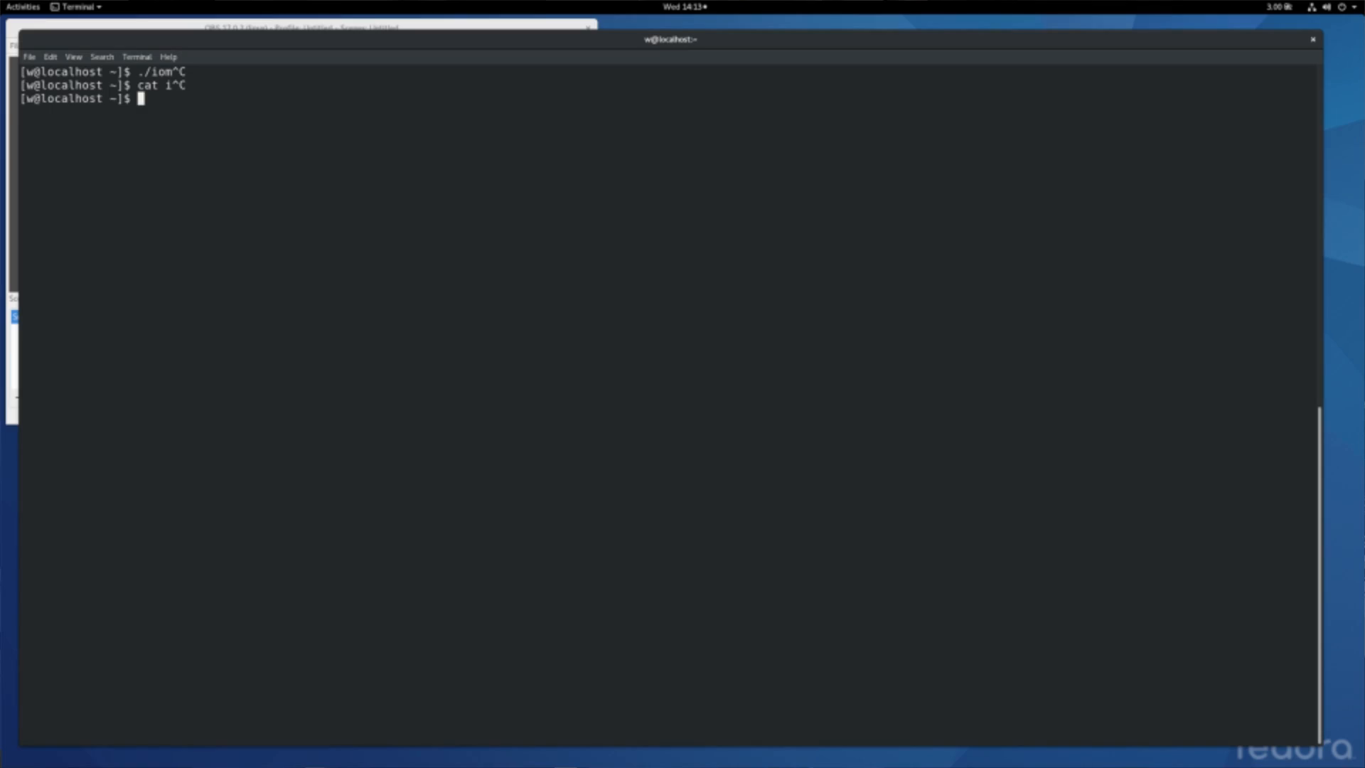
Step: Show the ls-iommu.sh script contents, then enter ./ls-iommu.sh to run it
key("Return")
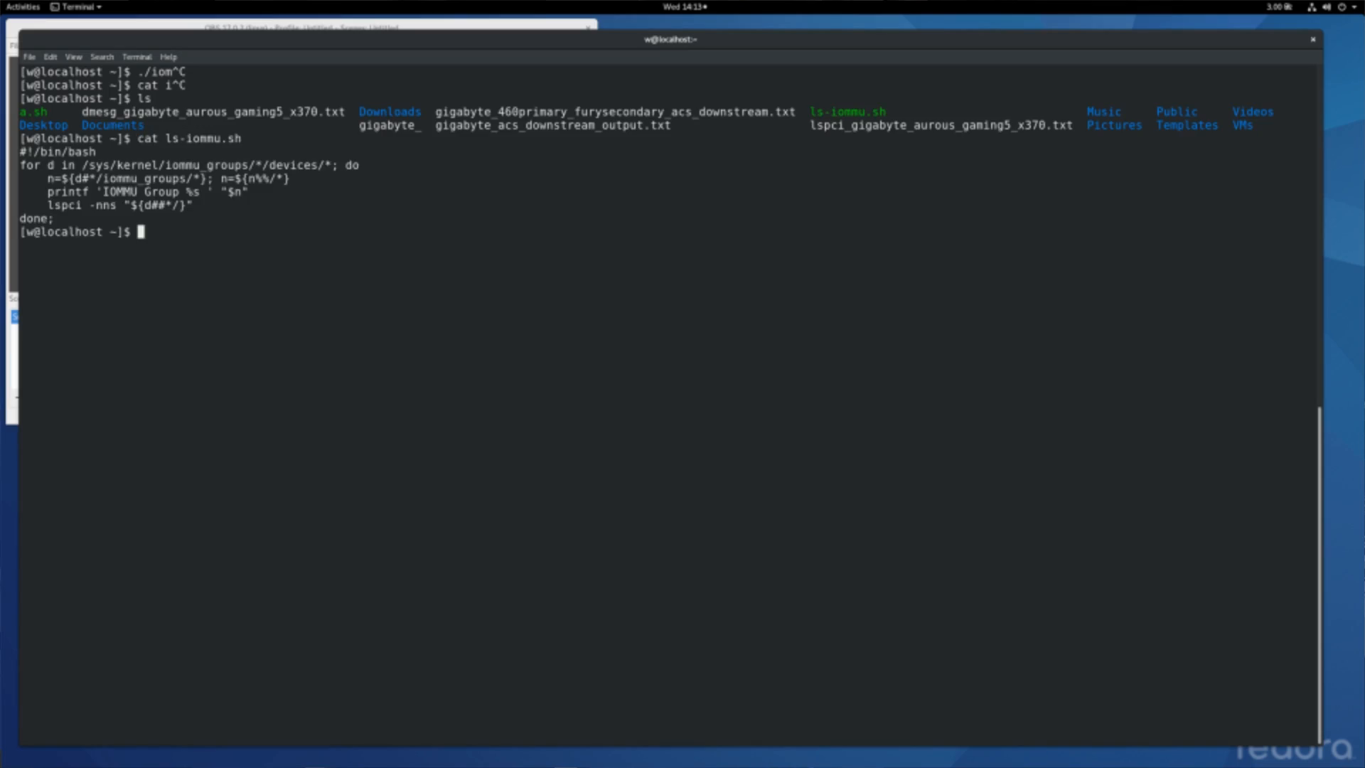
type("./ls-iommu.sh")
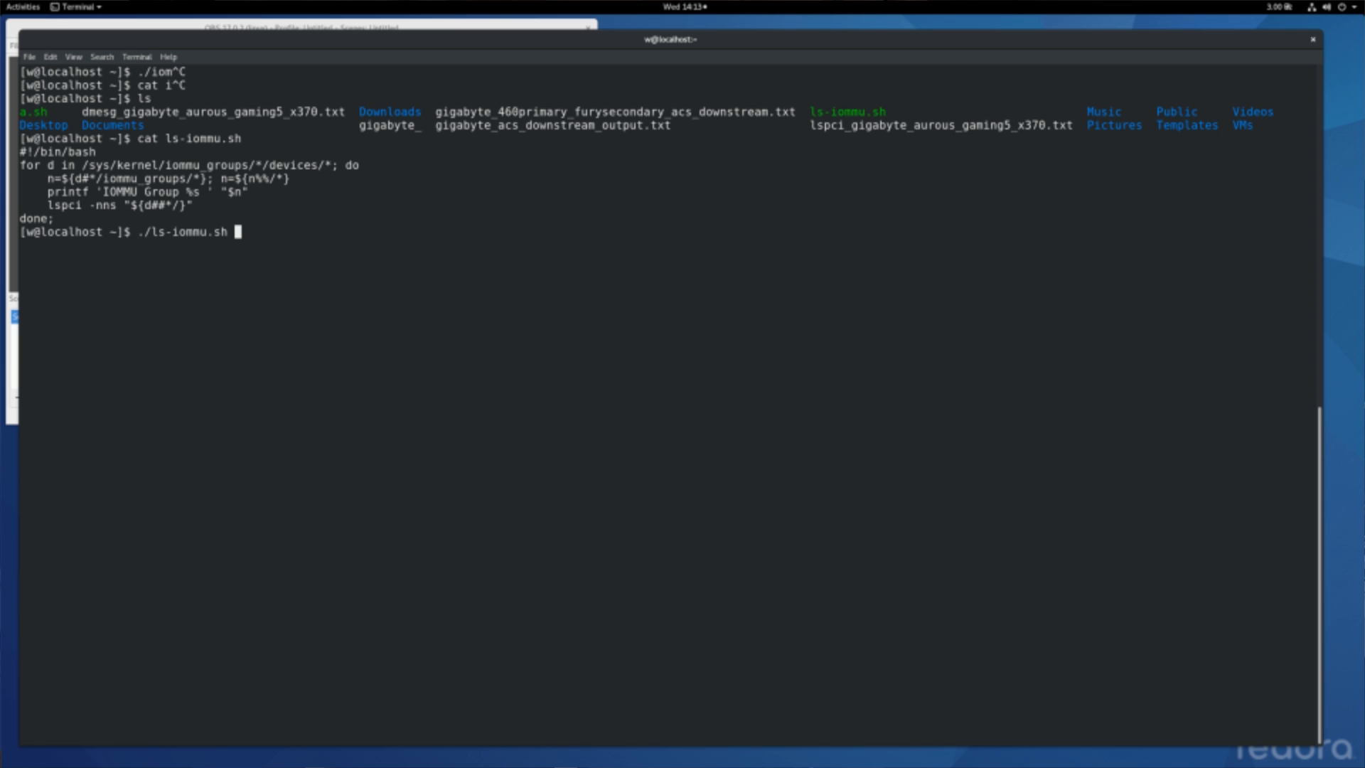